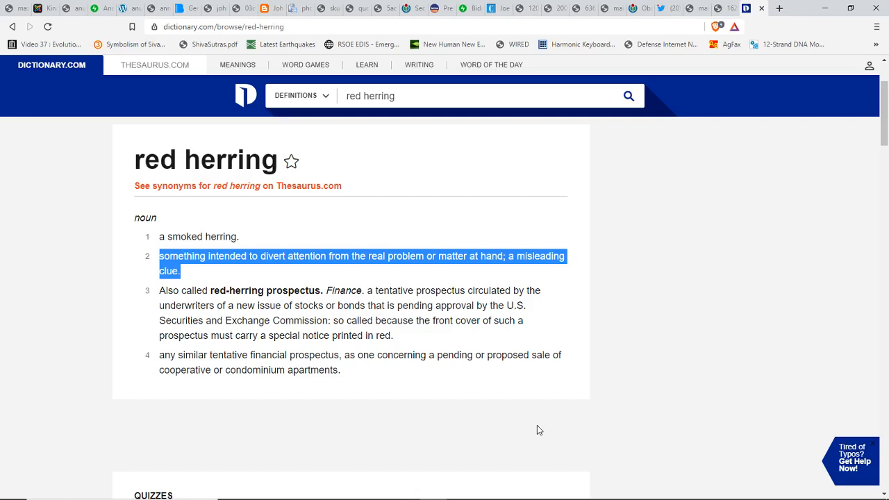
{"action": "mouse_move", "coordinate": [724, 29]}
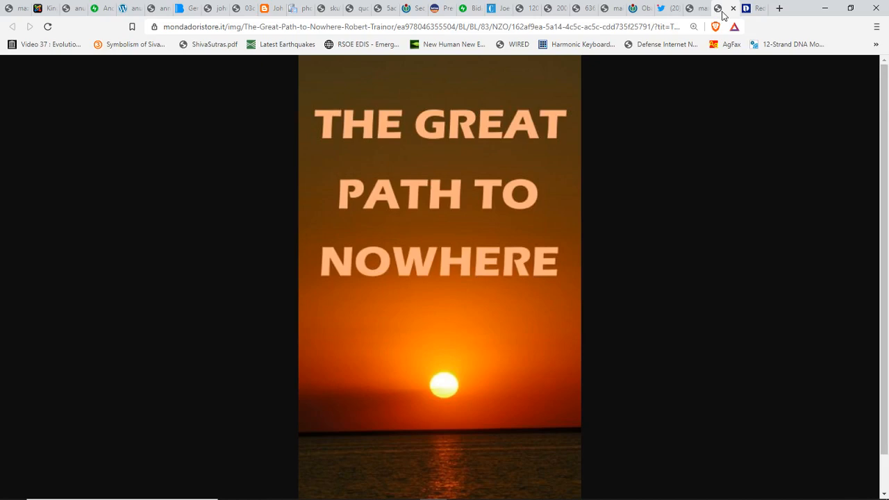
{"action": "mouse_move", "coordinate": [724, 14]}
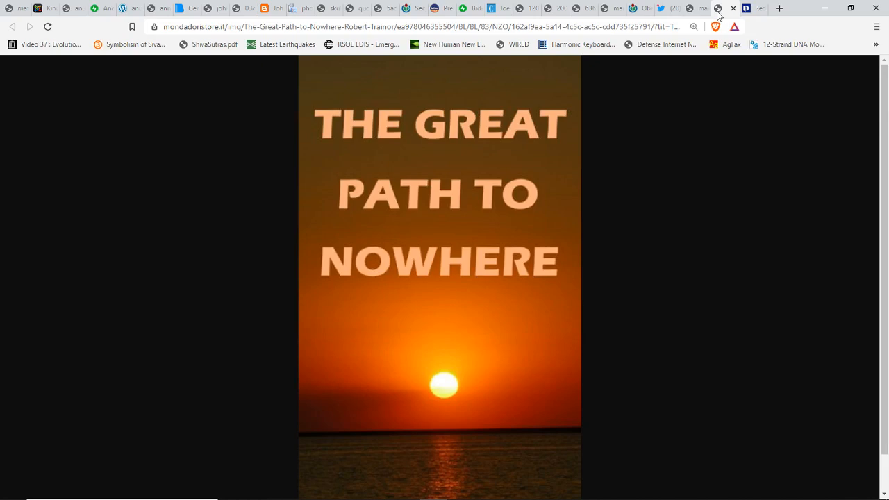
{"action": "mouse_move", "coordinate": [701, 14]}
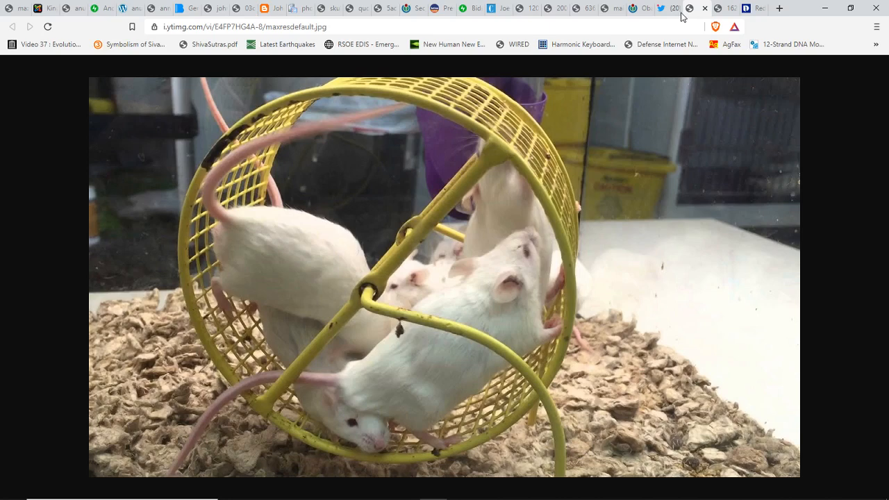
{"action": "mouse_move", "coordinate": [663, 8]}
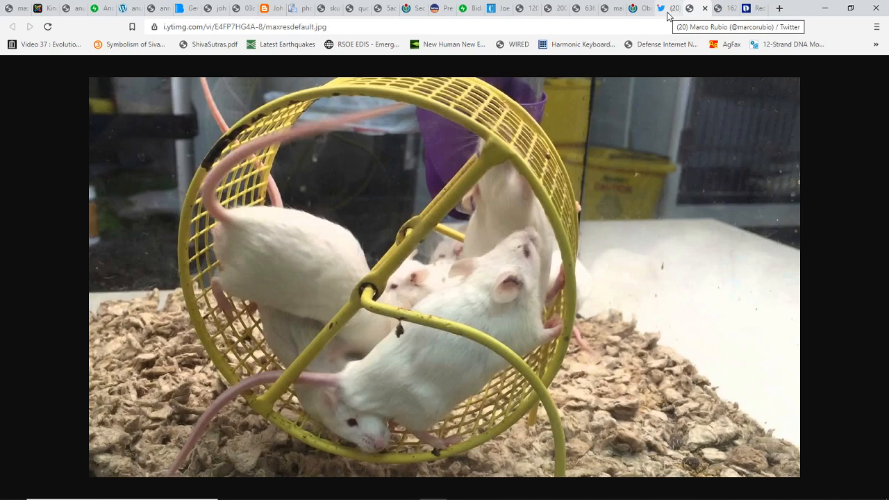
{"action": "mouse_move", "coordinate": [669, 15]}
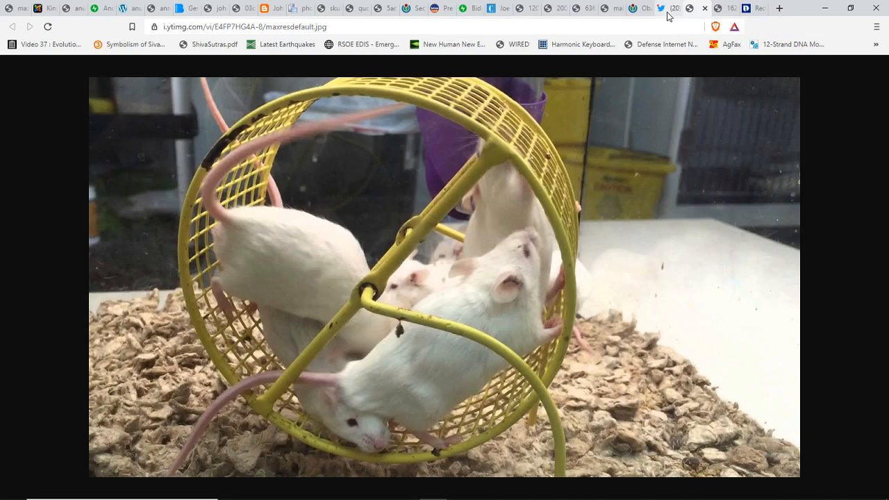
Step: Switch to the Twitter tab showing the senator's Bible-verse tweets, including Psalms 16:8-10
{"action": "left_click", "coordinate": [662, 8]}
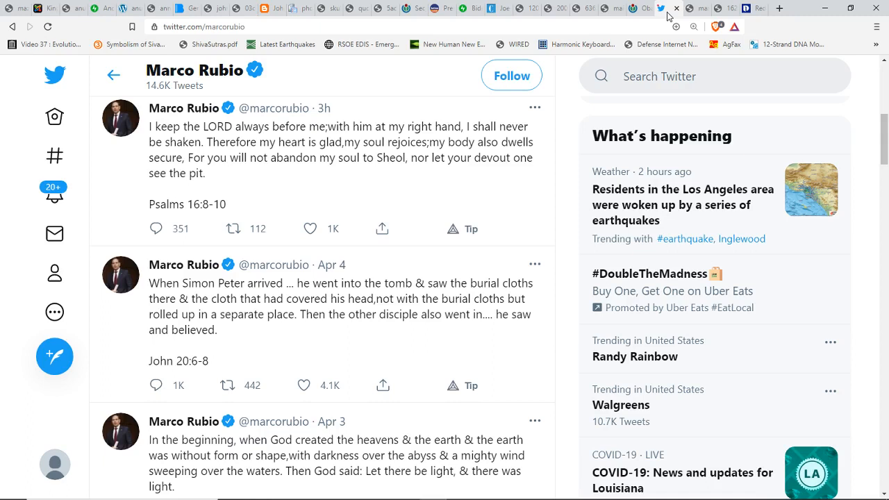
{"action": "mouse_move", "coordinate": [643, 16]}
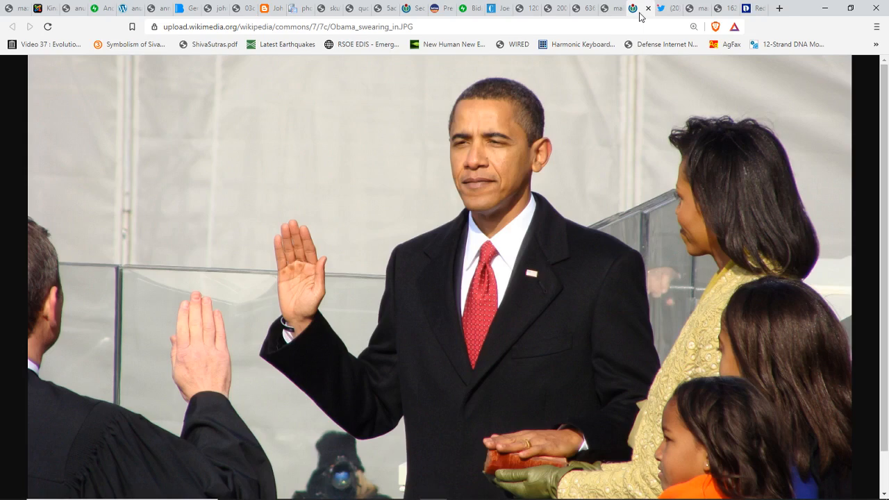
{"action": "mouse_move", "coordinate": [642, 17]}
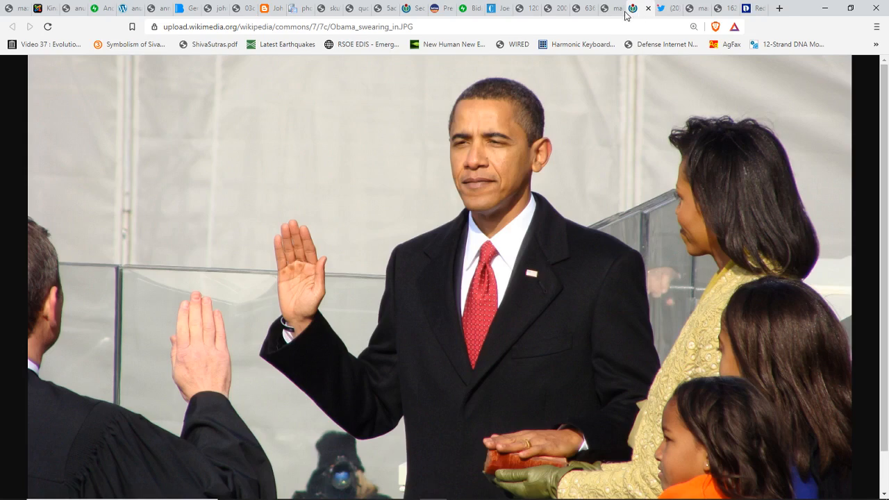
{"action": "mouse_move", "coordinate": [613, 8]}
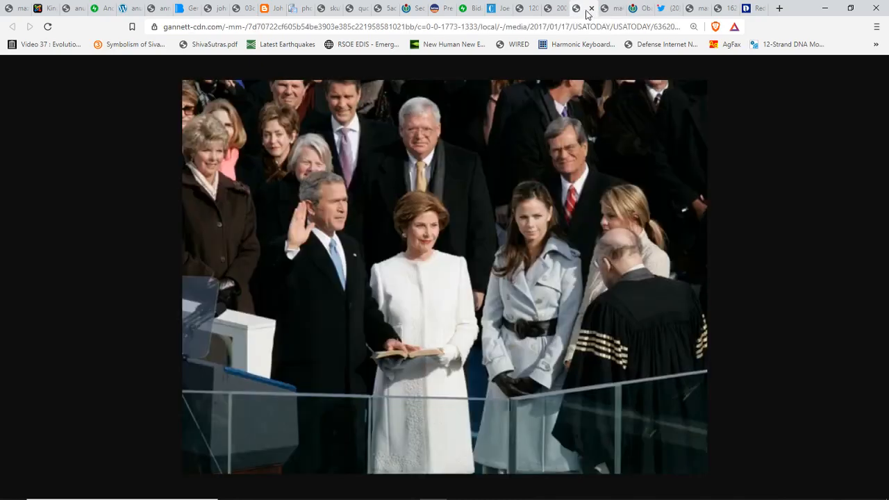
{"action": "mouse_move", "coordinate": [553, 9]}
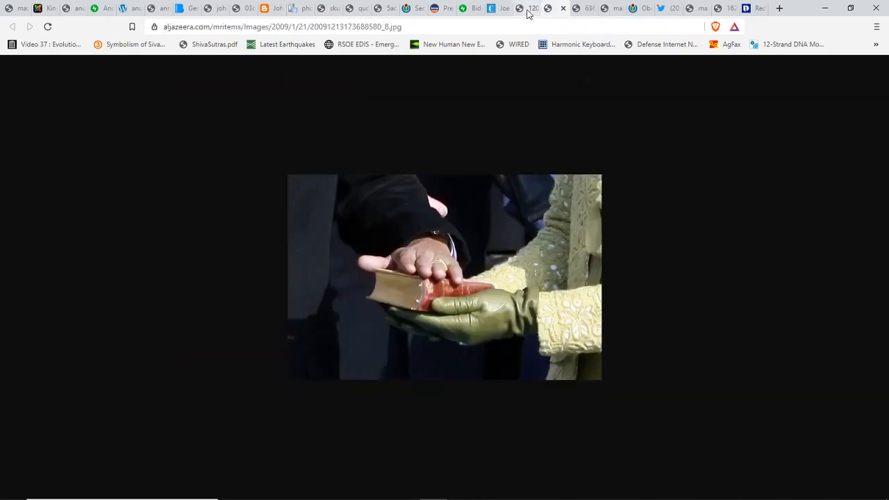
{"action": "mouse_move", "coordinate": [530, 11]}
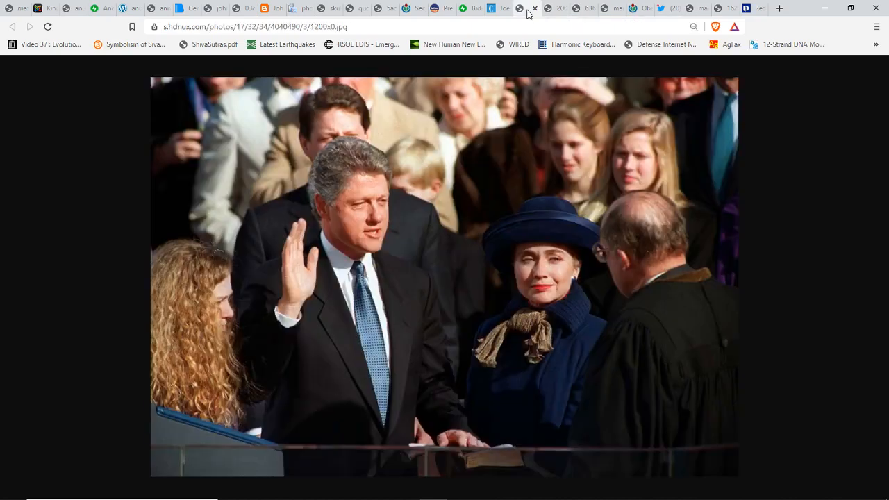
{"action": "mouse_move", "coordinate": [501, 10]}
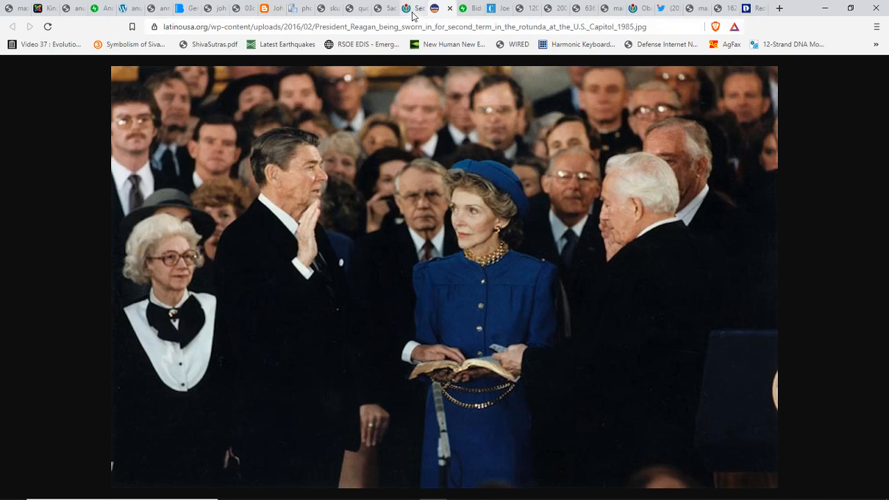
Step: Switch to the tab with the swearing-in photo beside gold curtains
{"action": "left_click", "coordinate": [402, 8]}
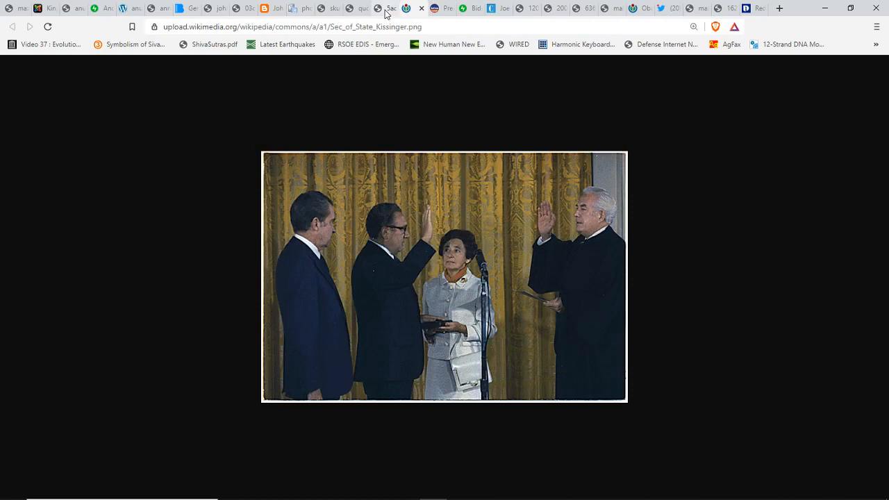
{"action": "left_click", "coordinate": [390, 7]}
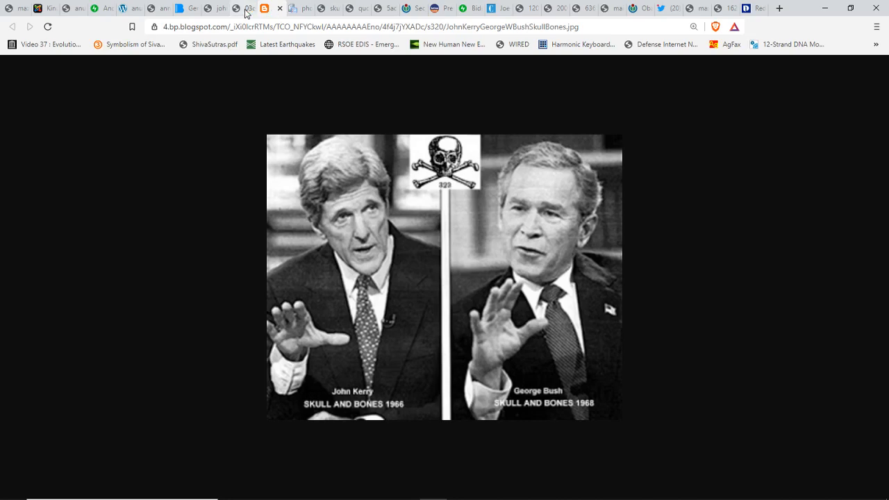
{"action": "mouse_move", "coordinate": [245, 10]}
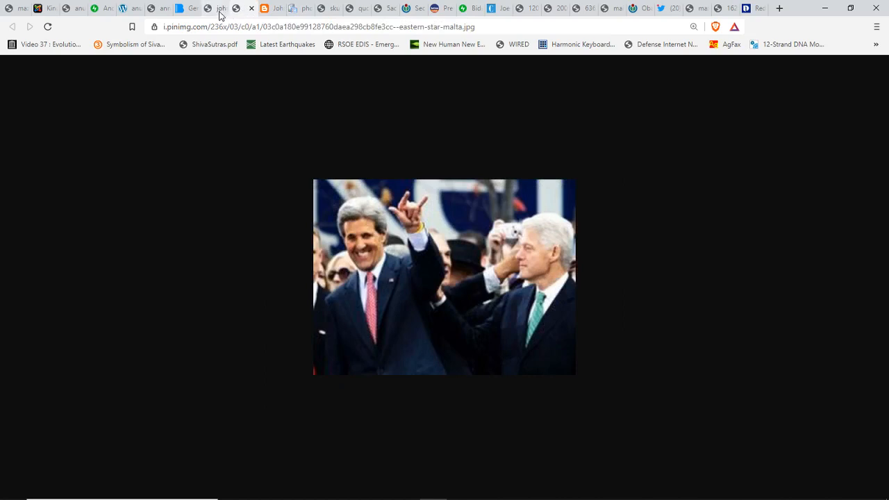
{"action": "mouse_move", "coordinate": [237, 14]}
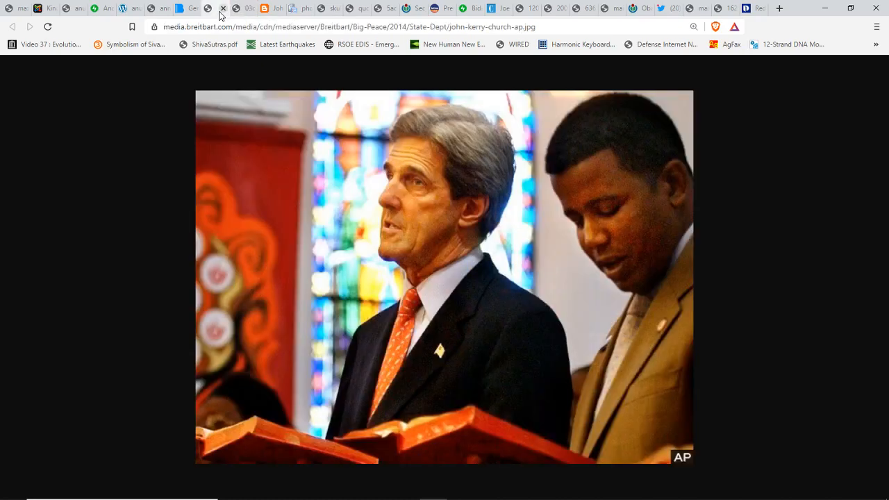
{"action": "mouse_move", "coordinate": [205, 15]}
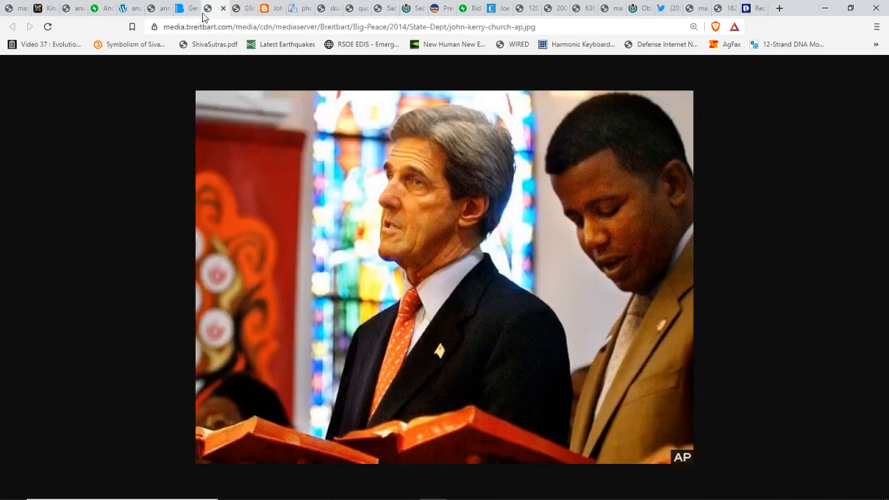
Step: Switch to the biblehub.com Genesis 11:6 tab with its translations and Tower of Babel passage
{"action": "left_click", "coordinate": [179, 10]}
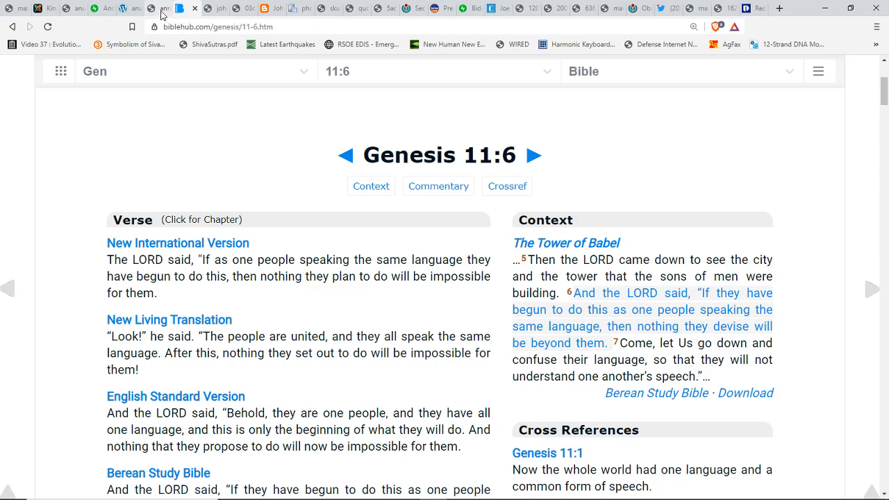
{"action": "mouse_move", "coordinate": [162, 13]}
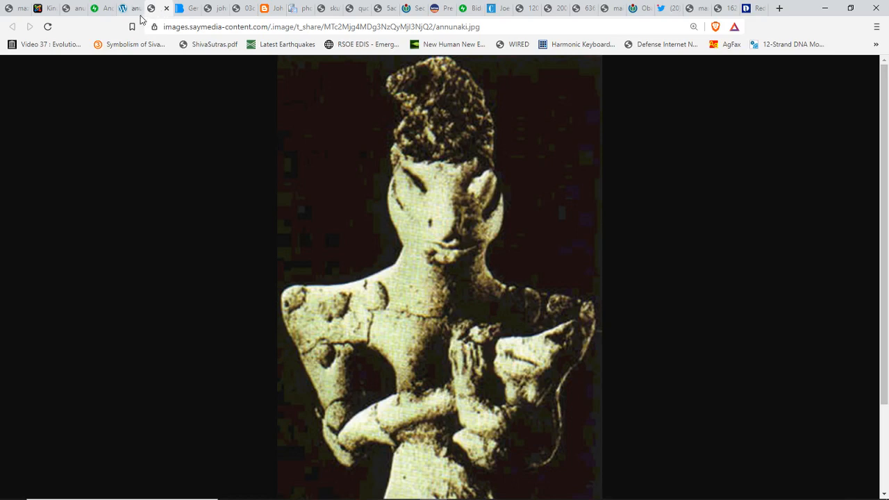
{"action": "mouse_move", "coordinate": [139, 13]}
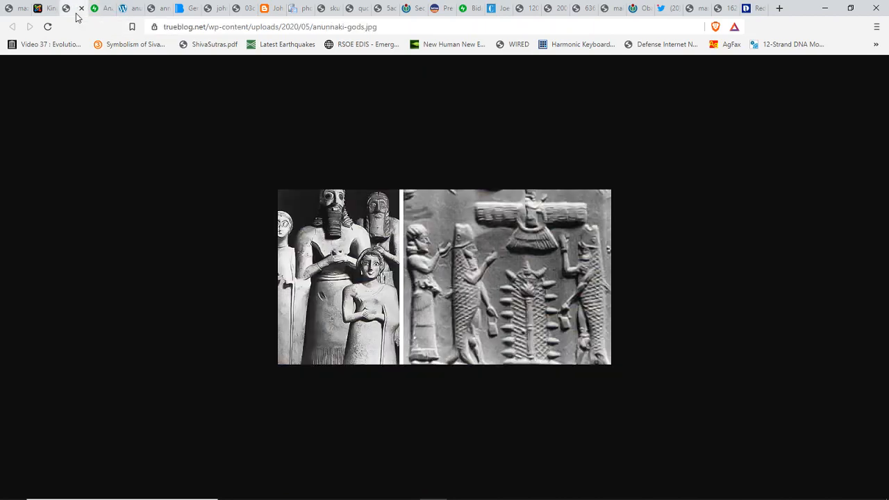
{"action": "mouse_move", "coordinate": [52, 11]}
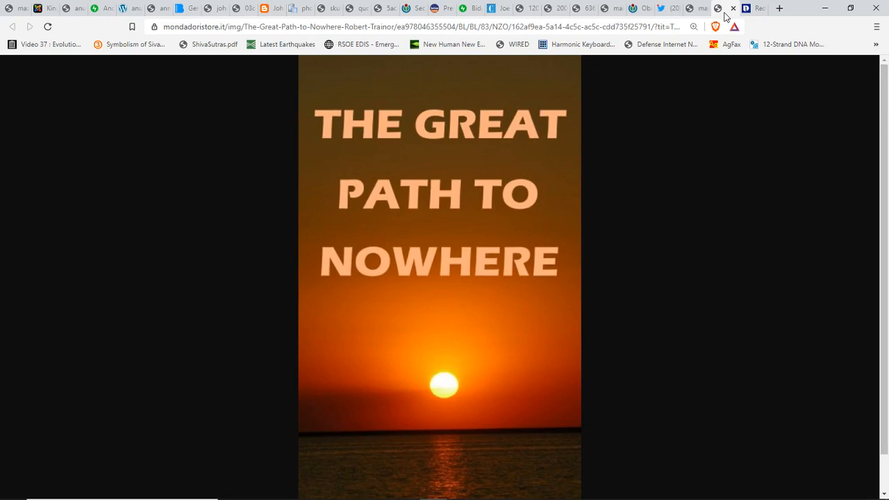
{"action": "mouse_move", "coordinate": [717, 14]}
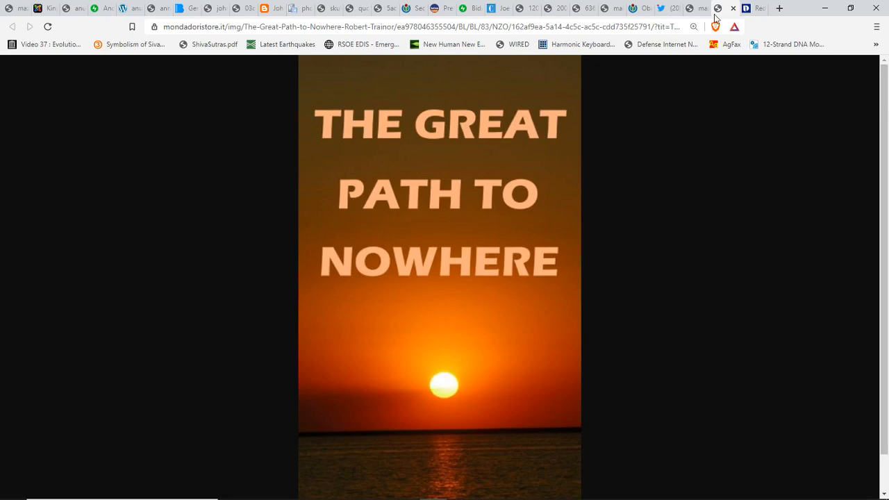
{"action": "mouse_move", "coordinate": [715, 13]}
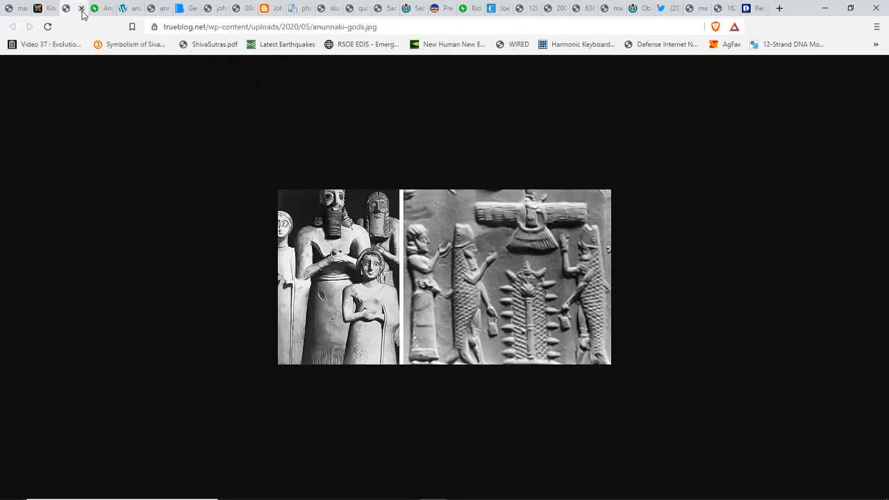
{"action": "mouse_move", "coordinate": [84, 13]}
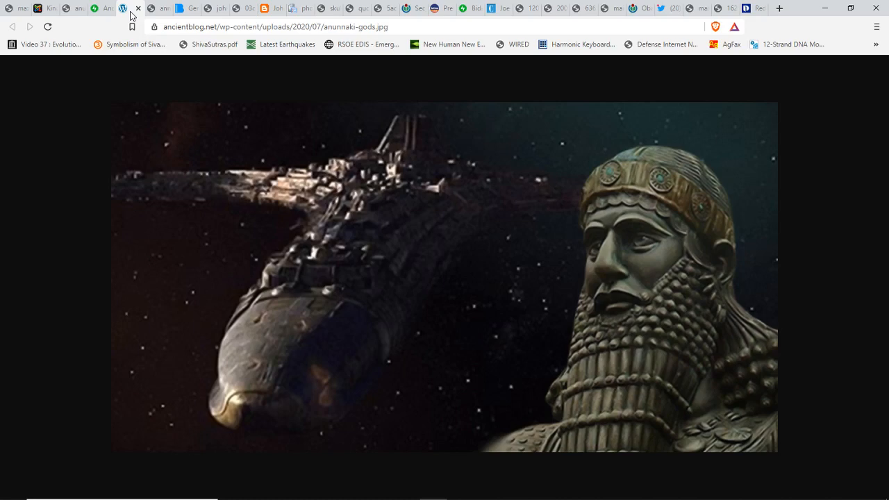
{"action": "mouse_move", "coordinate": [158, 14]}
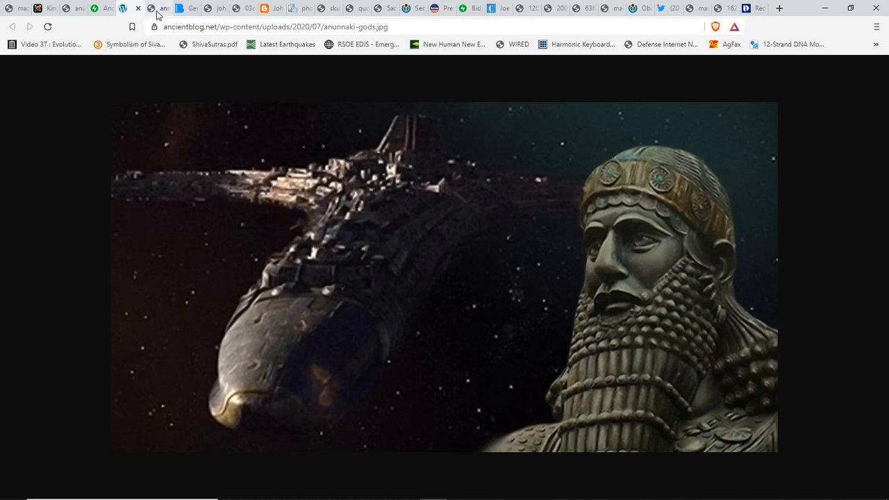
{"action": "left_click", "coordinate": [160, 10]}
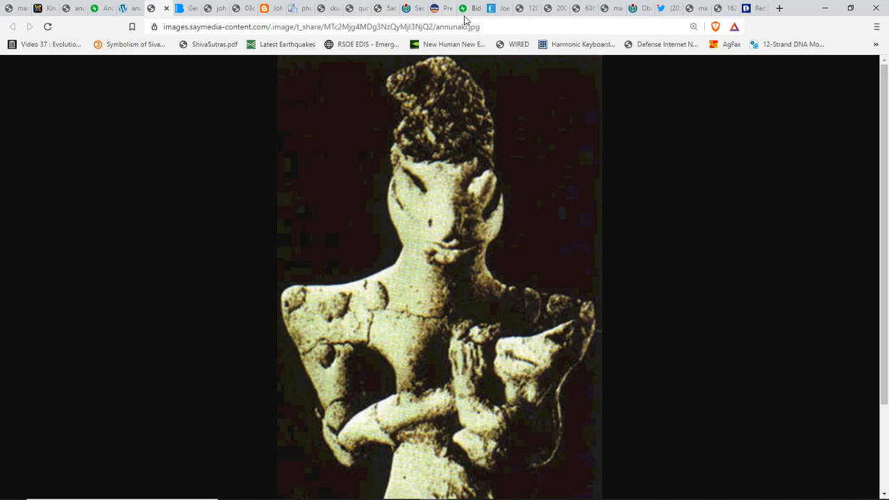
{"action": "mouse_move", "coordinate": [672, 18]}
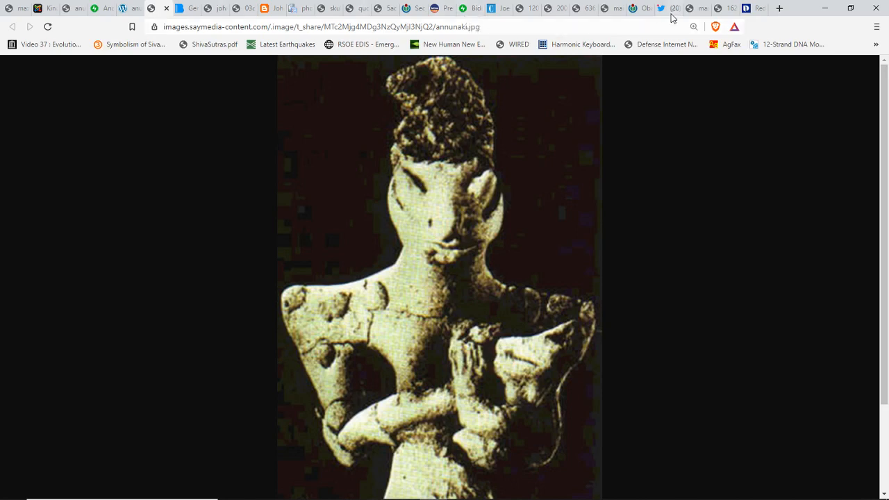
Step: Switch to Marco Rubio's Twitter profile tab with the Psalms 16:8-10 tweet on top
{"action": "left_click", "coordinate": [663, 9]}
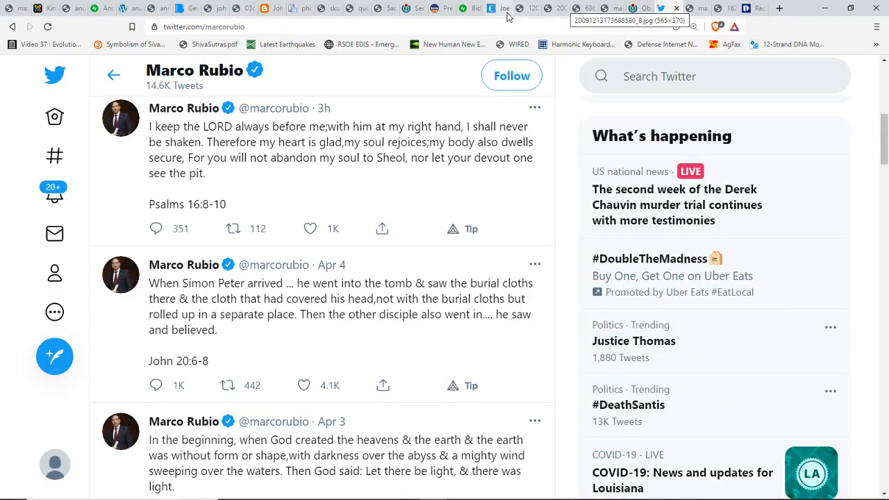
Step: Switch to the latinousa.org tab showing Reagan's second-term swearing-in in the Capitol rotunda
{"action": "left_click", "coordinate": [504, 8]}
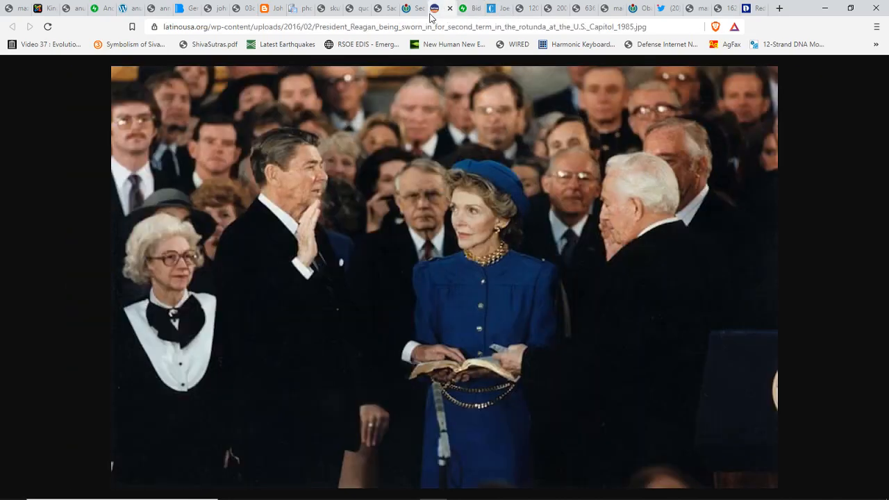
{"action": "mouse_move", "coordinate": [437, 8]}
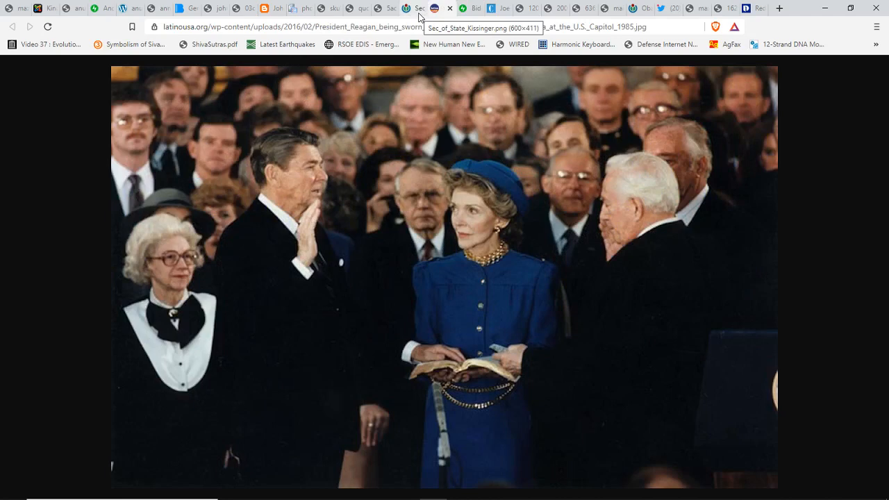